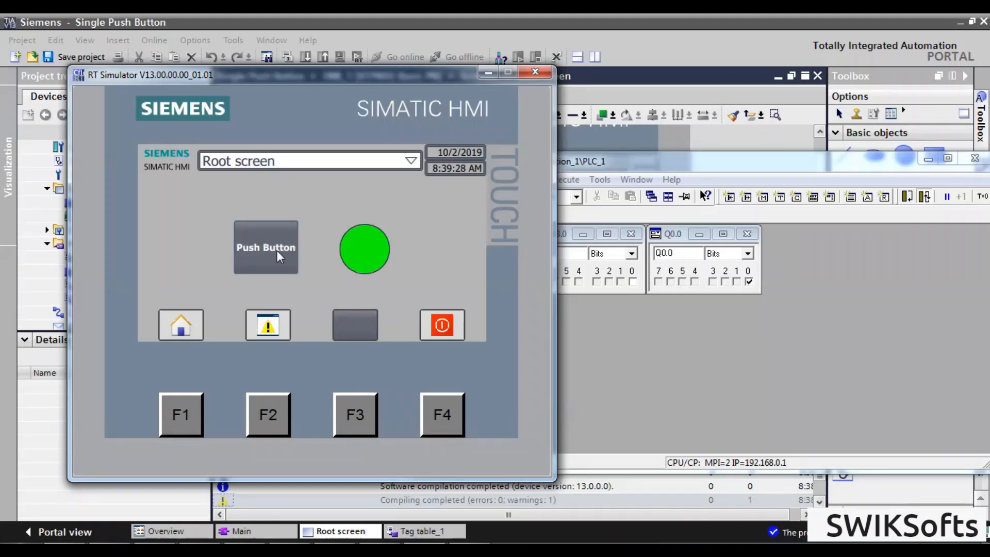
Press the RT Simulator Push Button four times, toggling the round lamp between green and off
{"action": "left_click", "coordinate": [265, 247]}
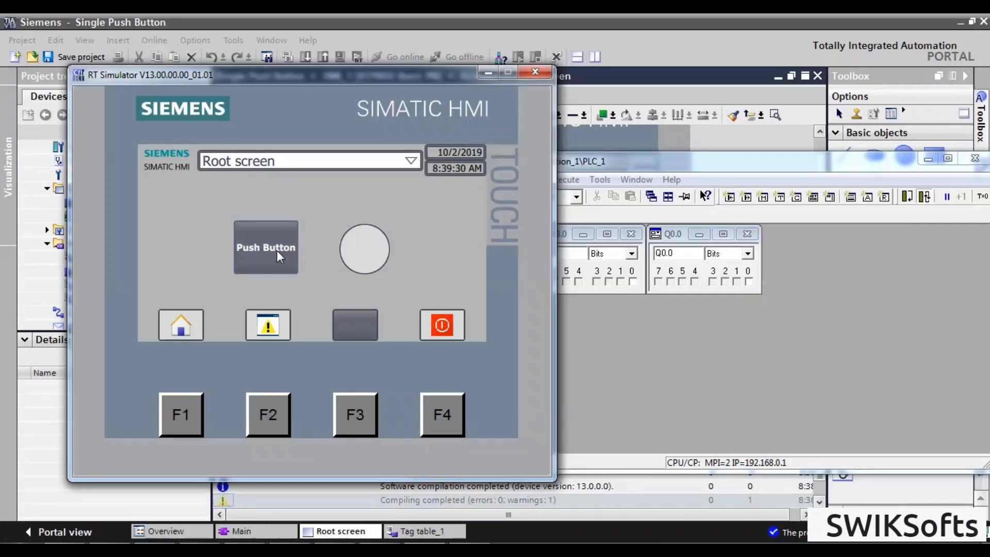
{"action": "left_click", "coordinate": [265, 246]}
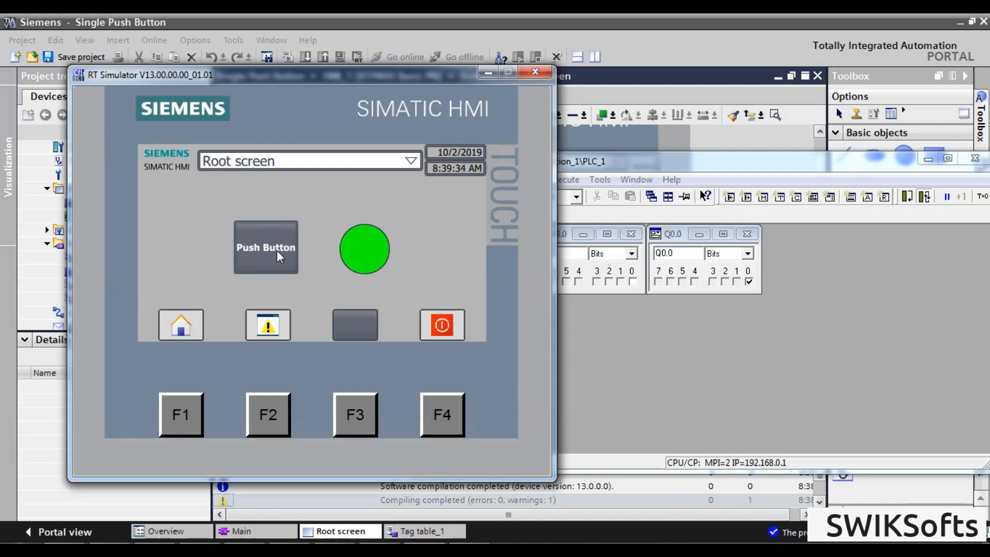
{"action": "left_click", "coordinate": [265, 246]}
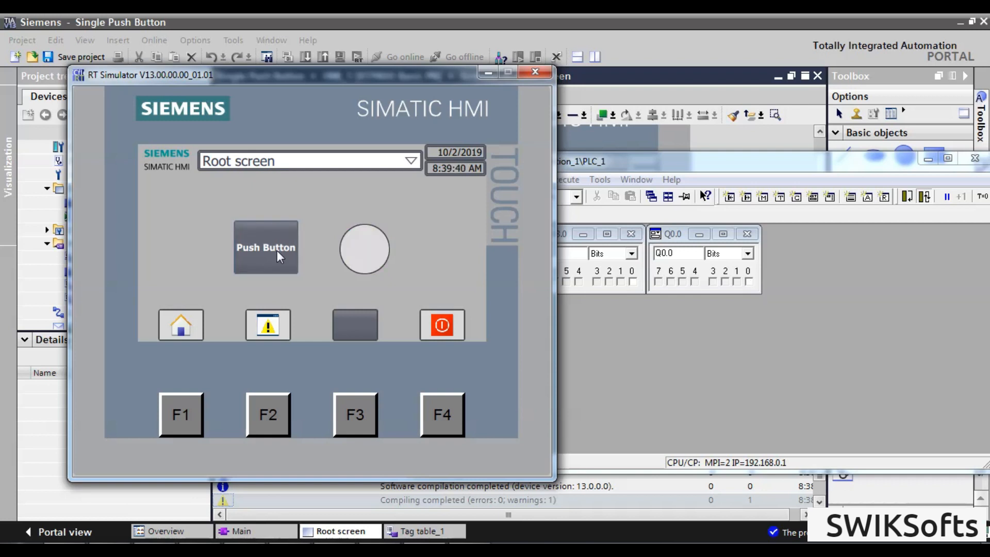
{"action": "left_click", "coordinate": [265, 246]}
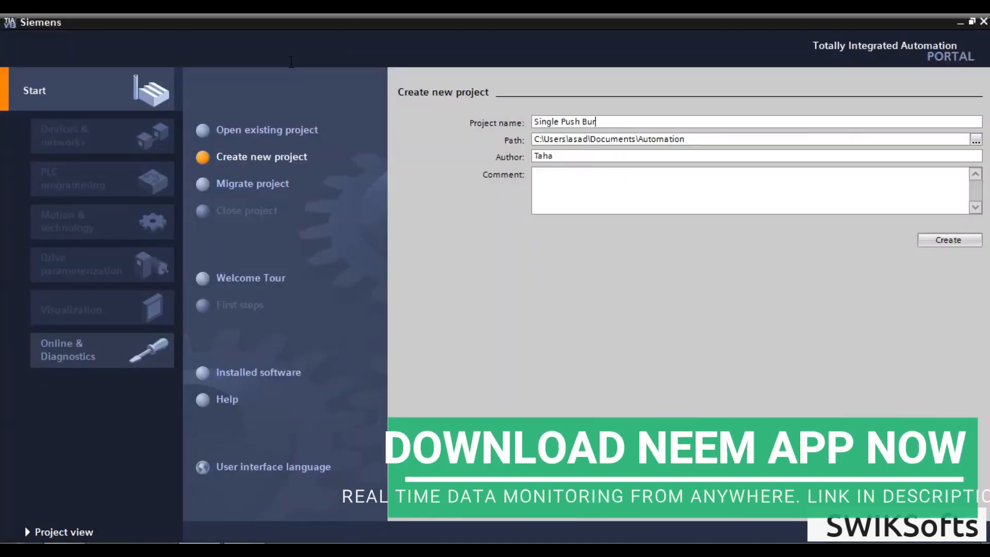
Create the Single Push Button project, switch to Project view and start adding a new device
{"action": "left_click", "coordinate": [948, 240]}
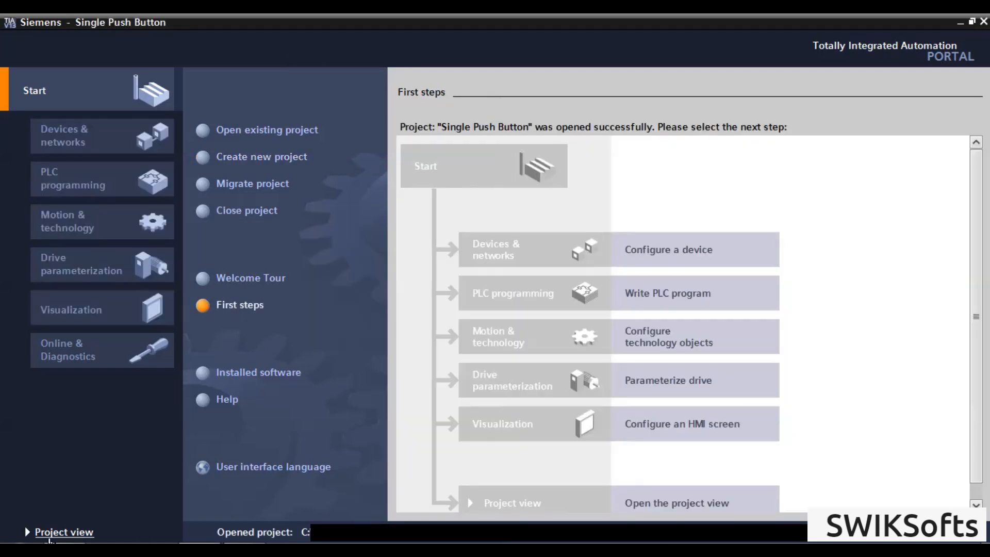
{"action": "left_click", "coordinate": [64, 532]}
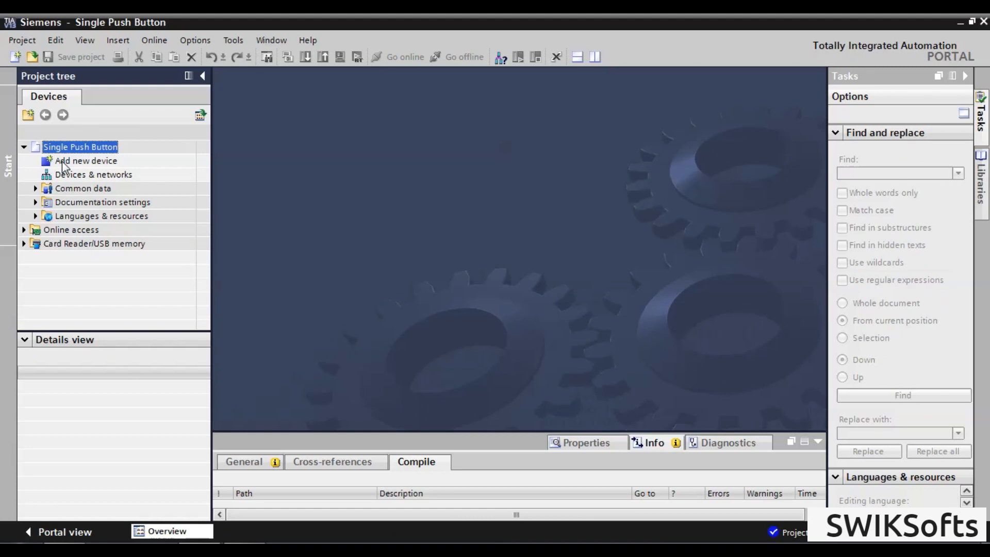
{"action": "left_click", "coordinate": [85, 161]}
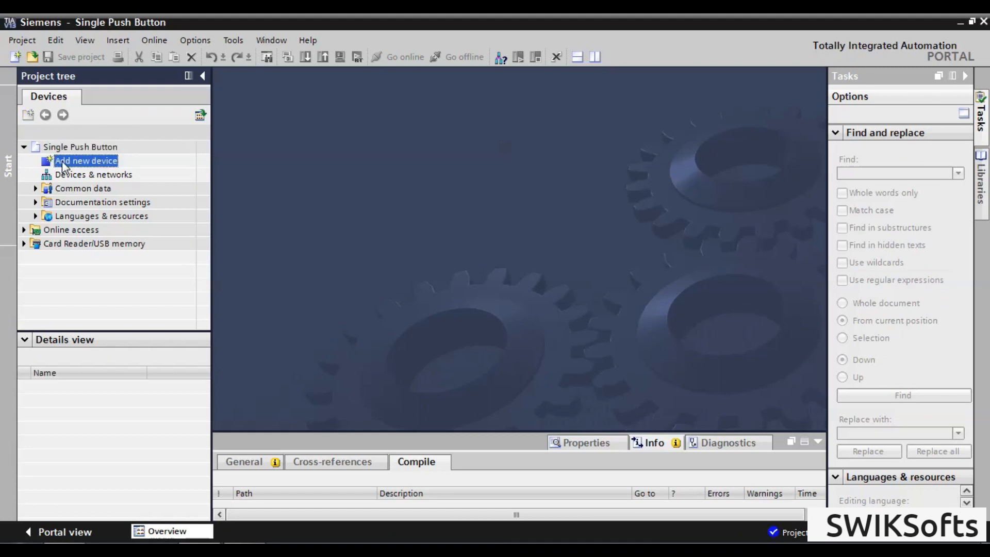
Add a CPU 317-2 PN/DP (6ES7 317-2EK14-0AB0) as PLC_1 and expand its Program blocks
{"action": "double_click", "coordinate": [86, 161]}
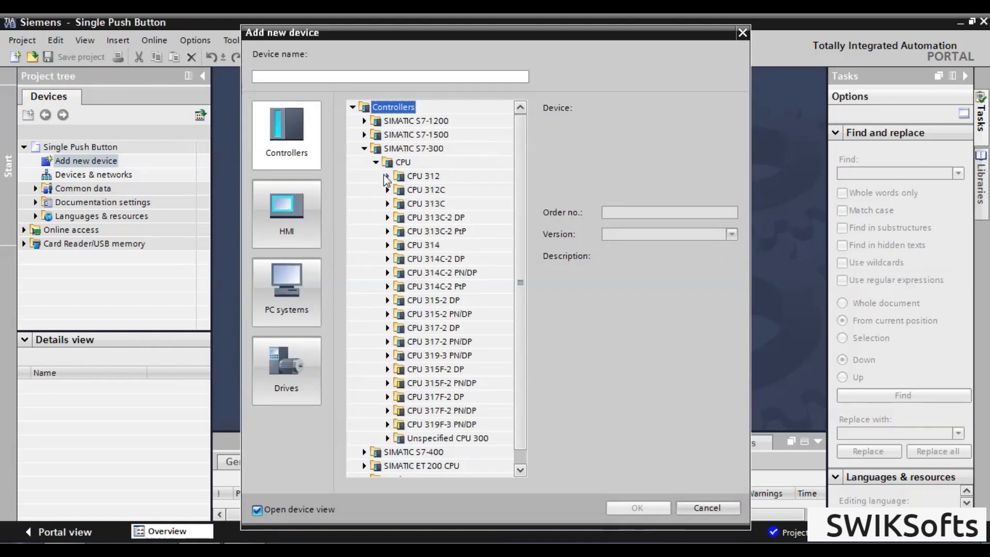
{"action": "mouse_move", "coordinate": [389, 325]}
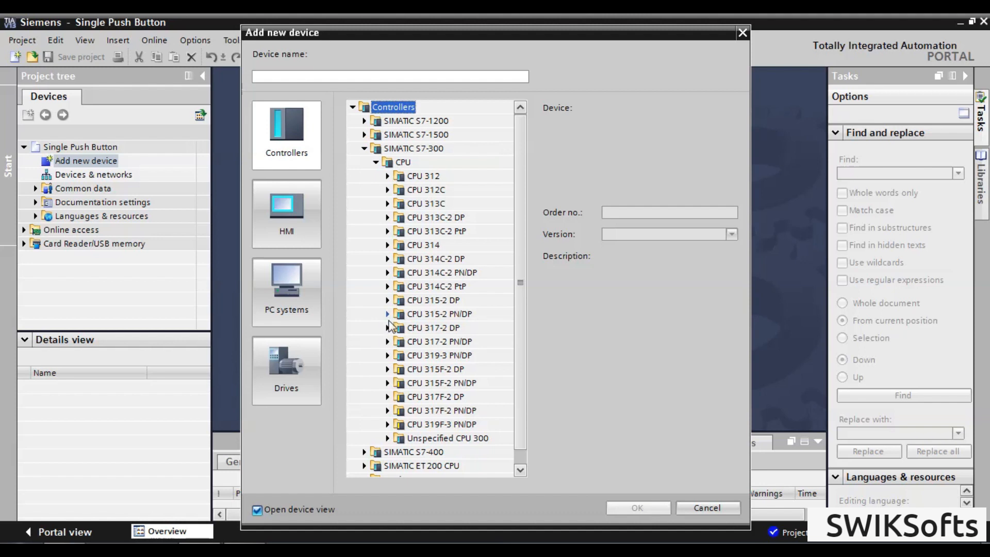
{"action": "left_click", "coordinate": [432, 341]}
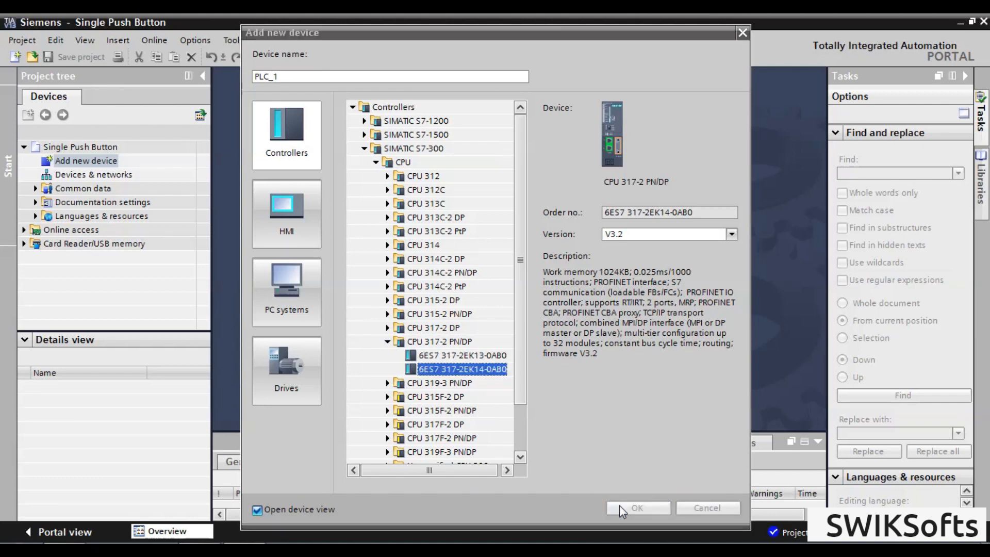
{"action": "left_click", "coordinate": [636, 507]}
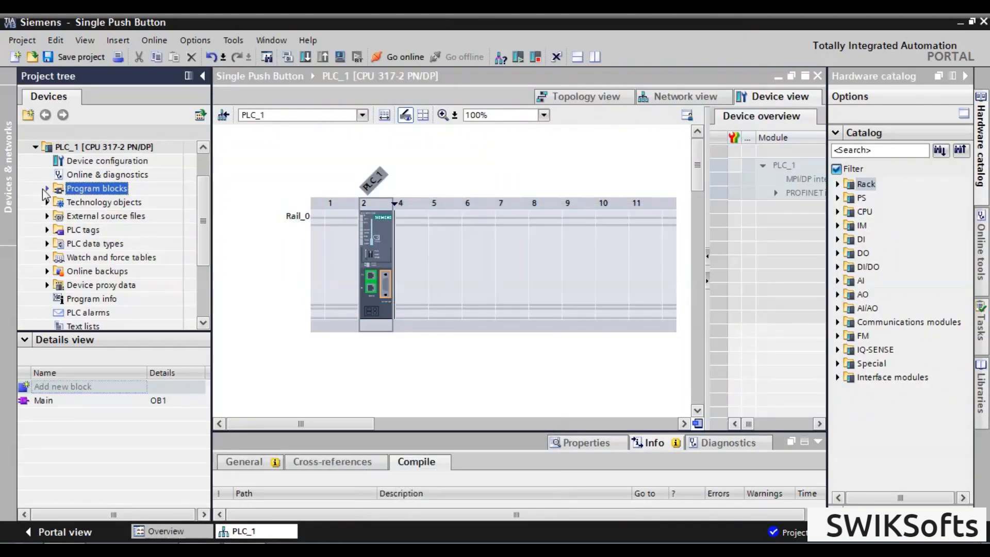
{"action": "left_click", "coordinate": [47, 187]}
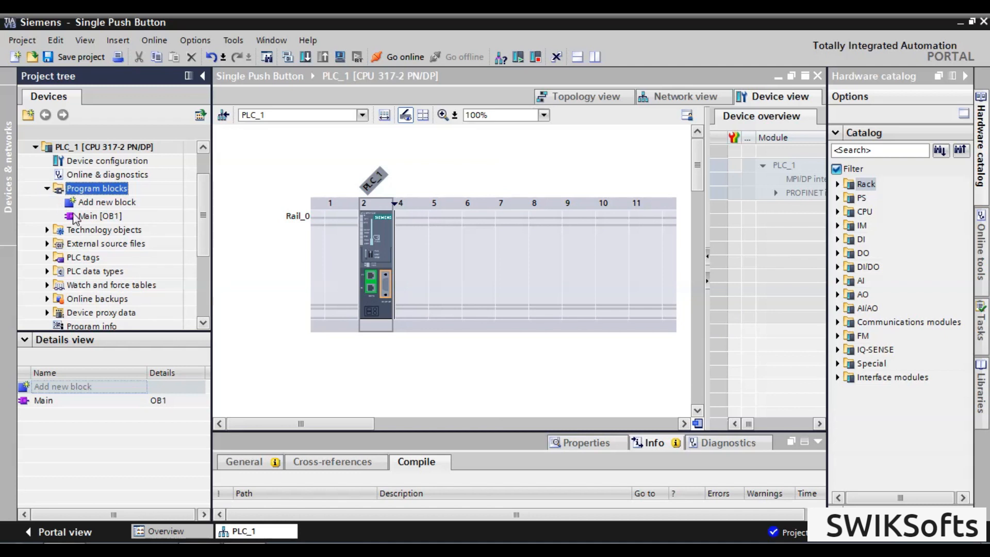
Build the three toggle networks in Main [OB1] with contacts, coils and branches on I0.0, Q0.0, M0.0, M0.1
{"action": "double_click", "coordinate": [98, 215]}
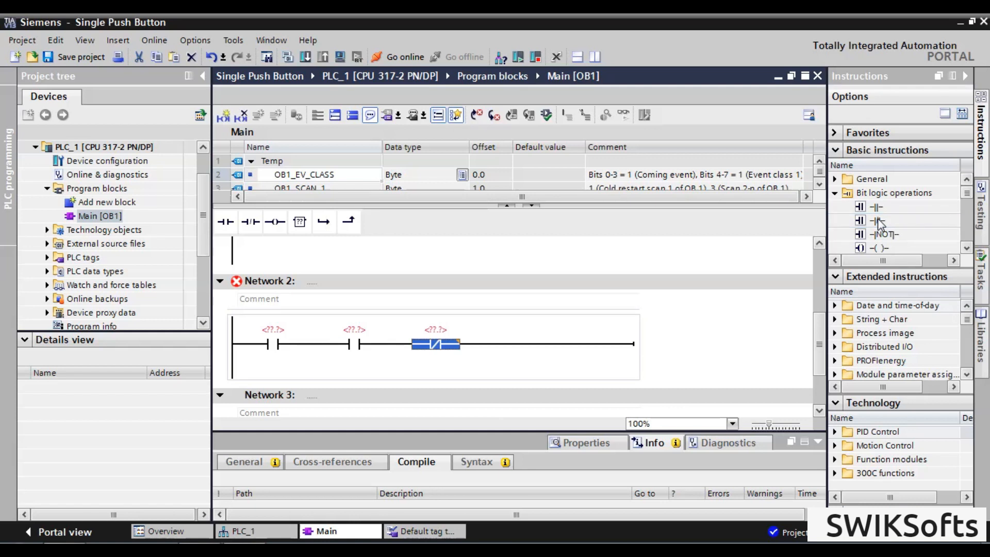
{"action": "left_click", "coordinate": [323, 222]}
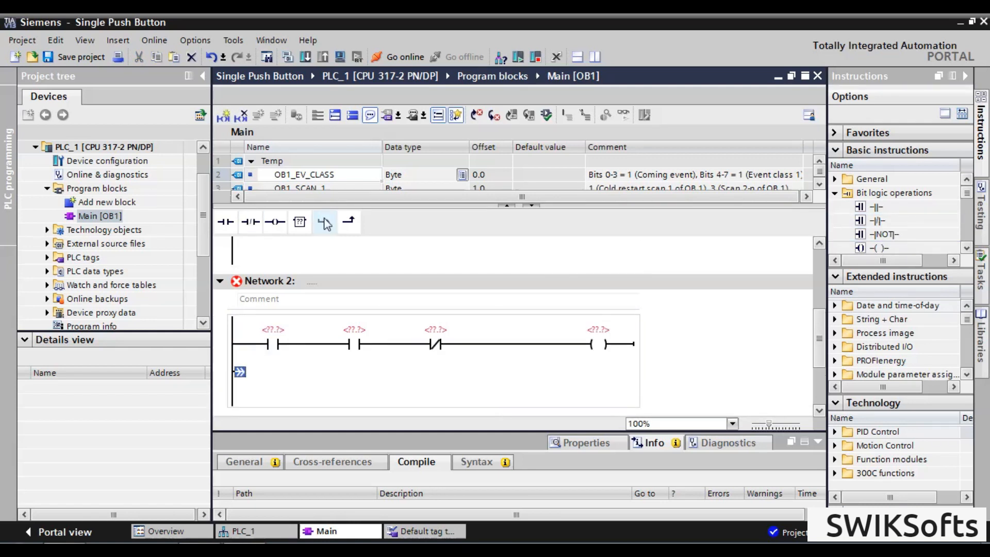
{"action": "left_click", "coordinate": [323, 221]}
{"action": "type", "text": "%M0.1"}
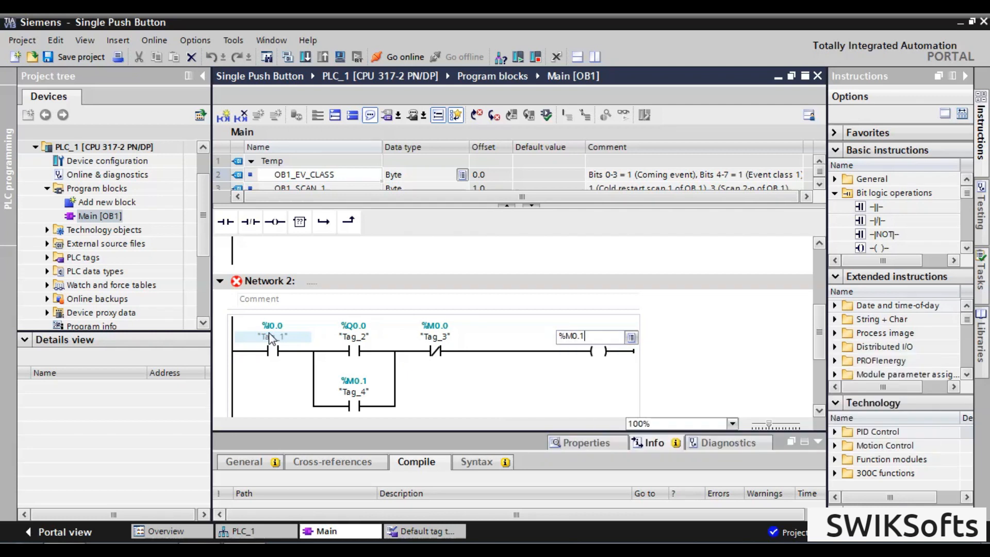
{"action": "scroll", "scroll_direction": "down", "scroll_amount": 3}
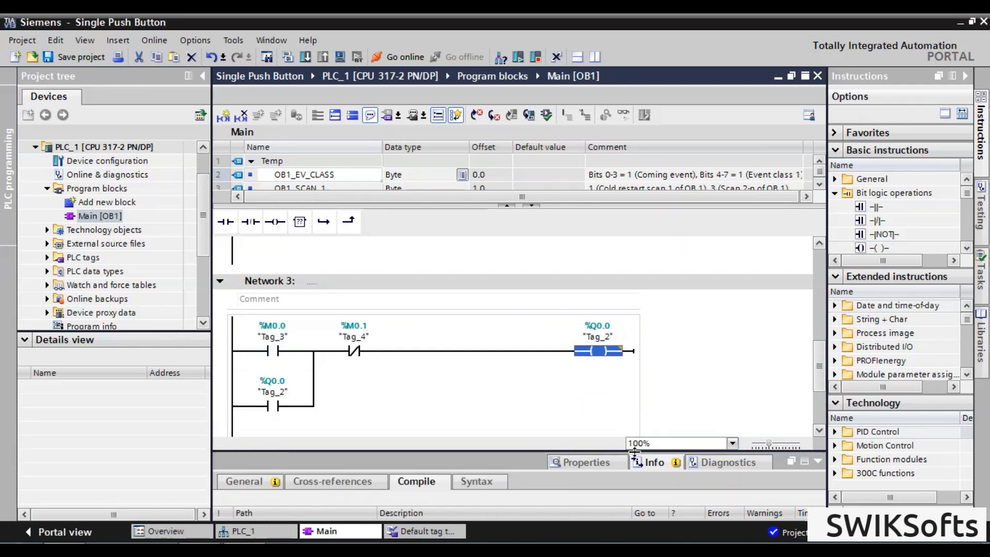
{"action": "scroll", "scroll_direction": "up", "scroll_amount": 3}
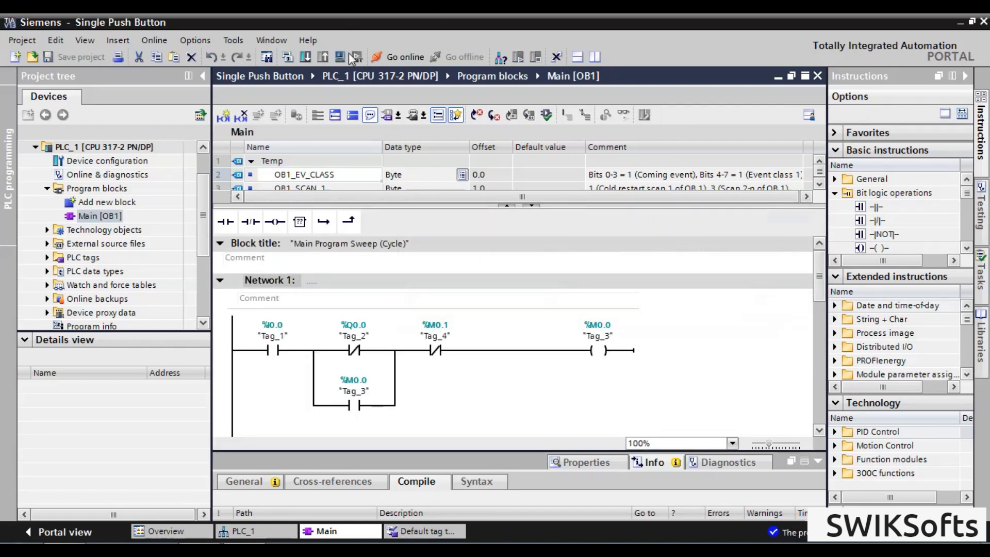
Start PLC simulation, accept disabling other online interfaces, and choose the PN/IE interface
{"action": "left_click", "coordinate": [339, 57]}
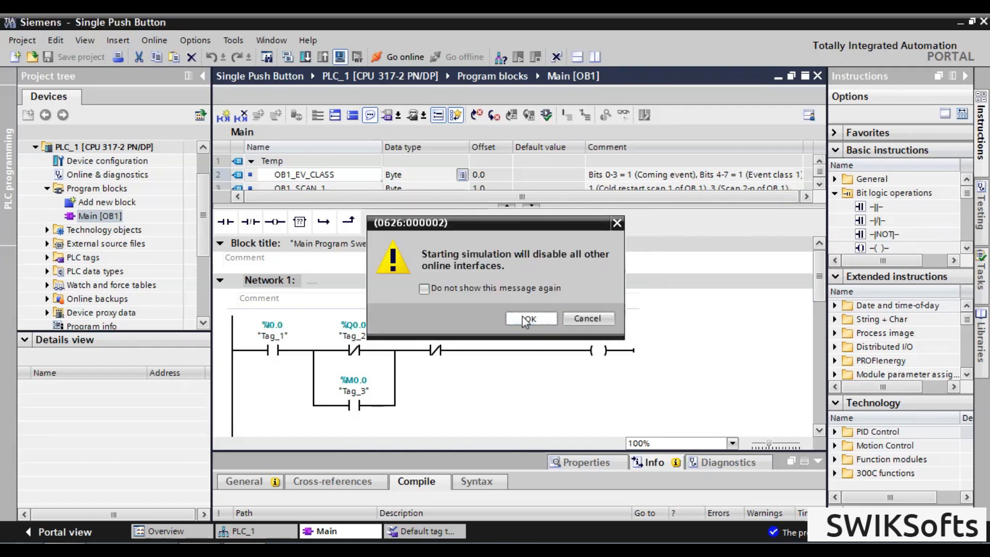
{"action": "left_click", "coordinate": [530, 318]}
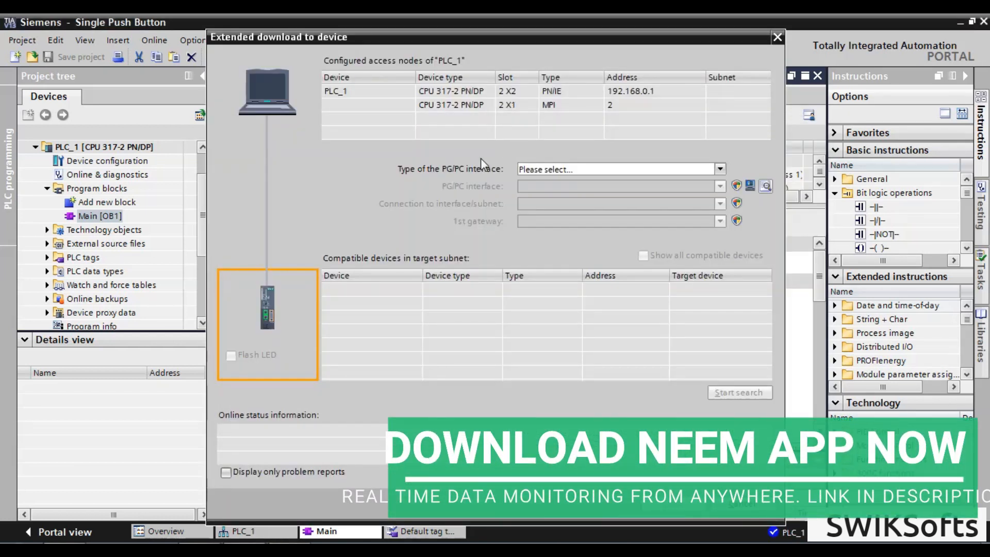
{"action": "left_click", "coordinate": [618, 168]}
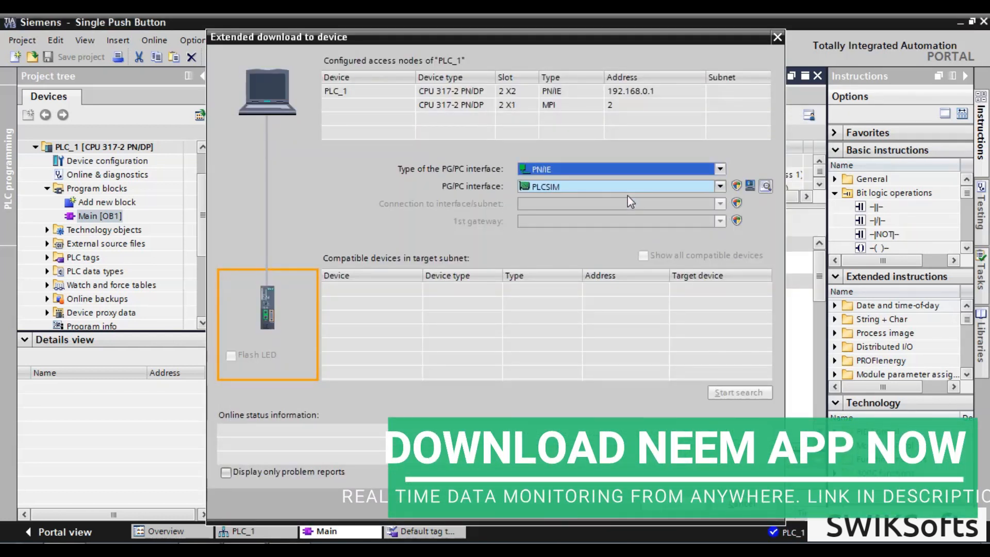
Search the subnet, select the simulated CPU at 192.168.0.1 and load the program onto it
{"action": "left_click", "coordinate": [740, 392]}
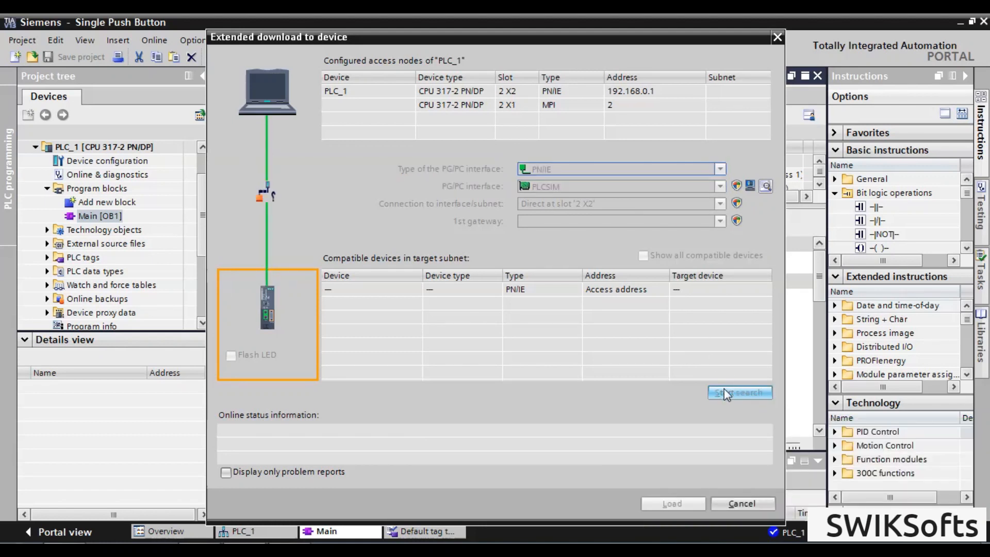
{"action": "left_click", "coordinate": [738, 391]}
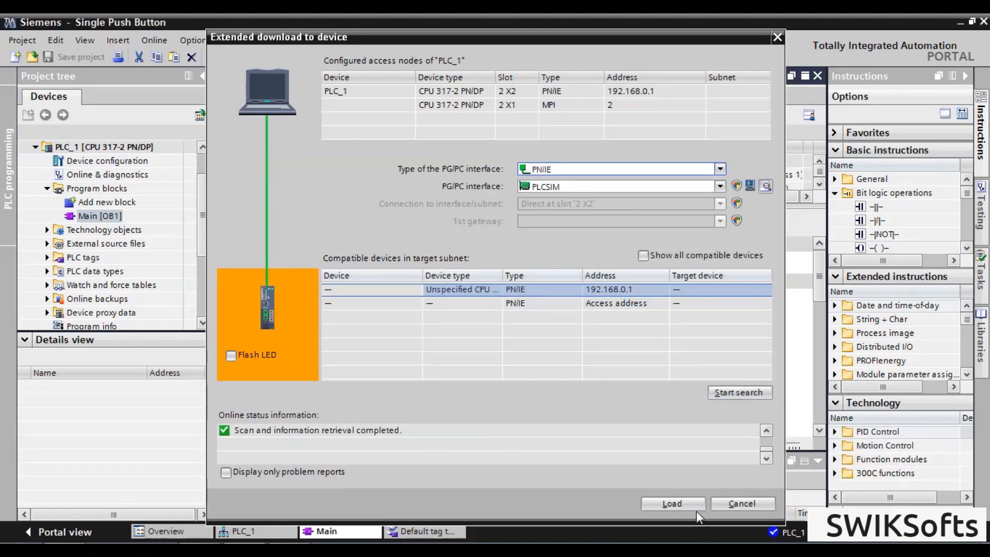
{"action": "left_click", "coordinate": [672, 503]}
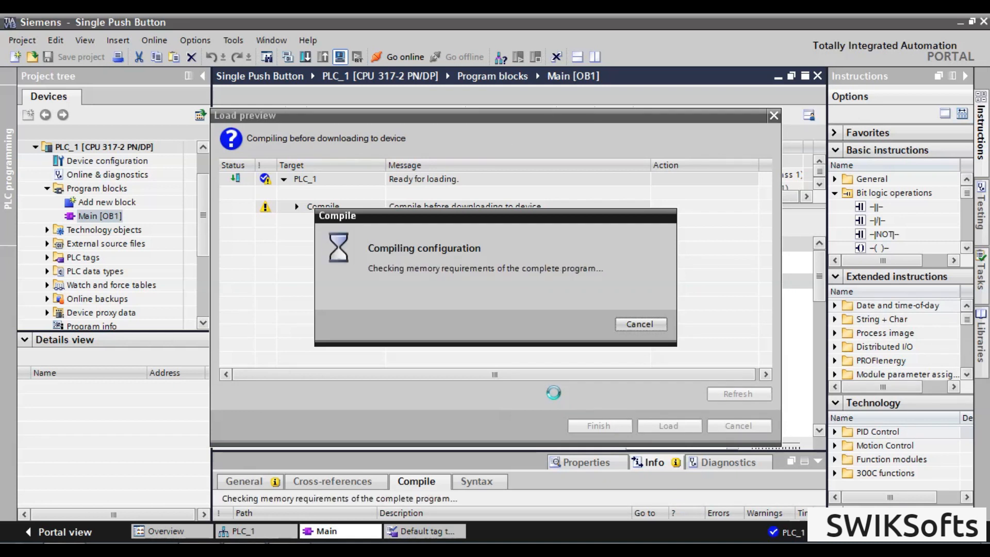
{"action": "left_click", "coordinate": [668, 425]}
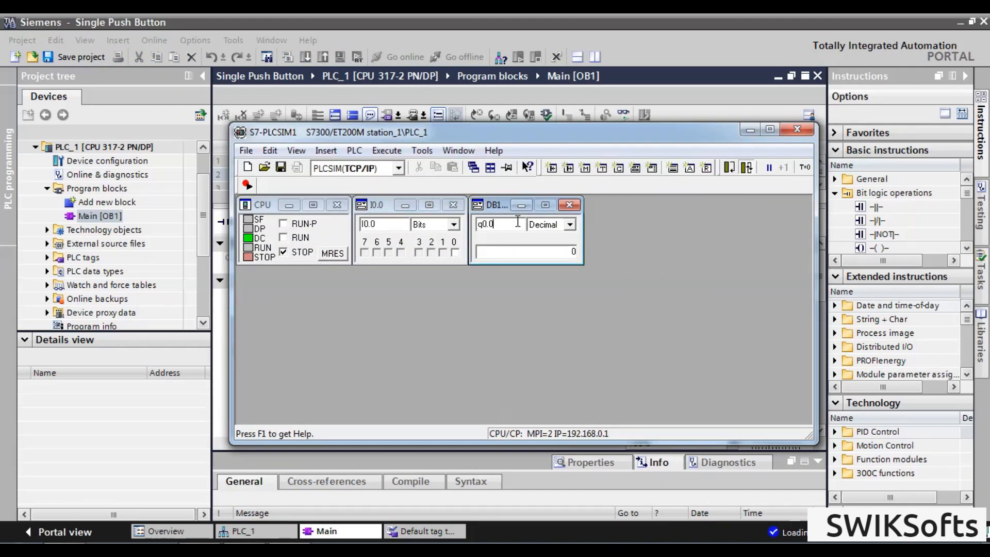
Put the PLCSIM CPU in RUN and toggle input bit I0.0 on and off while watching Q0.0
{"action": "left_click", "coordinate": [284, 237]}
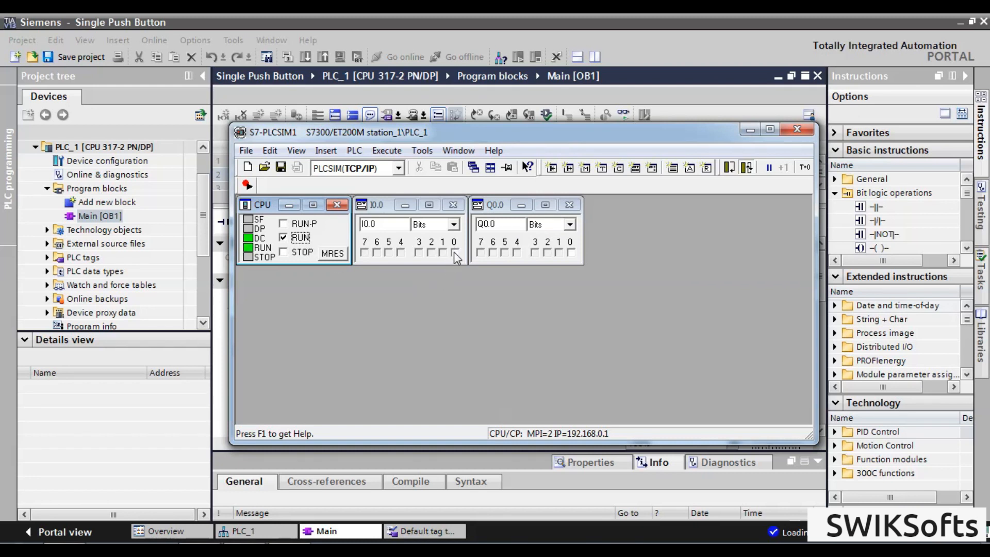
{"action": "left_click", "coordinate": [571, 251]}
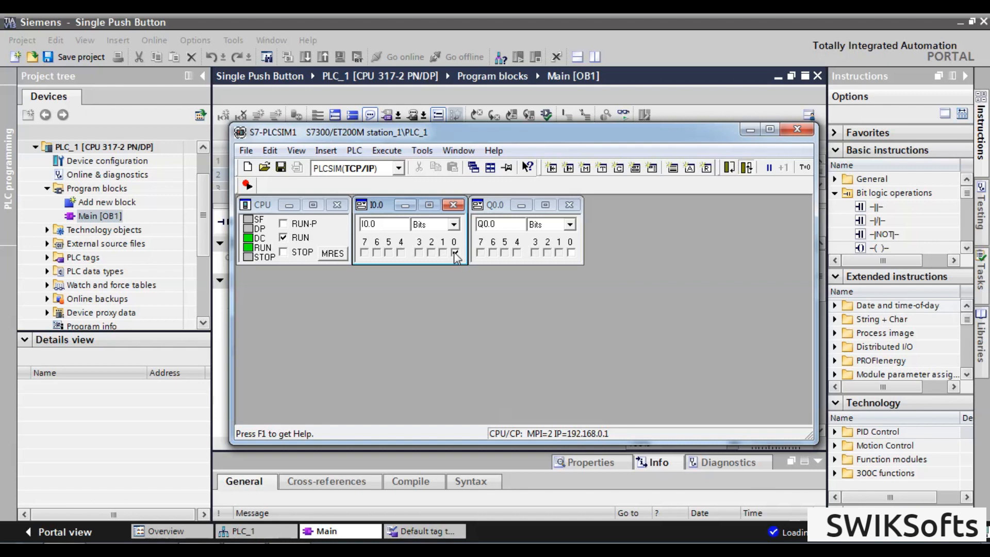
{"action": "left_click", "coordinate": [570, 251]}
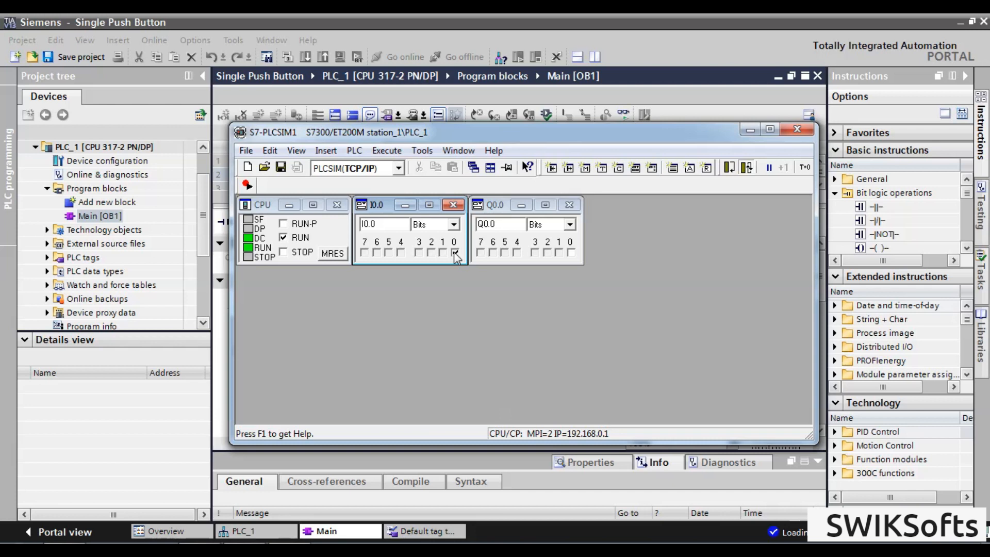
{"action": "left_click", "coordinate": [454, 252]}
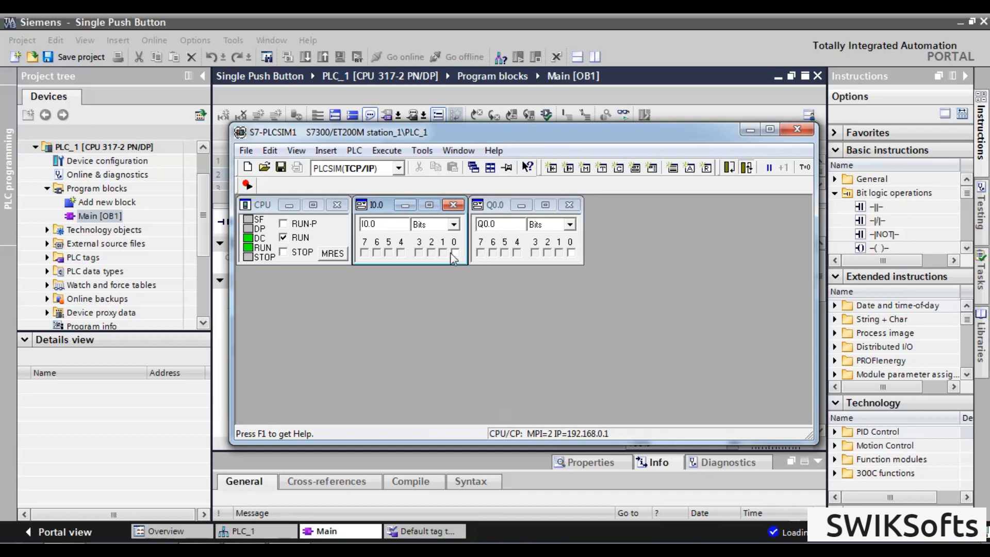
{"action": "mouse_move", "coordinate": [460, 258]}
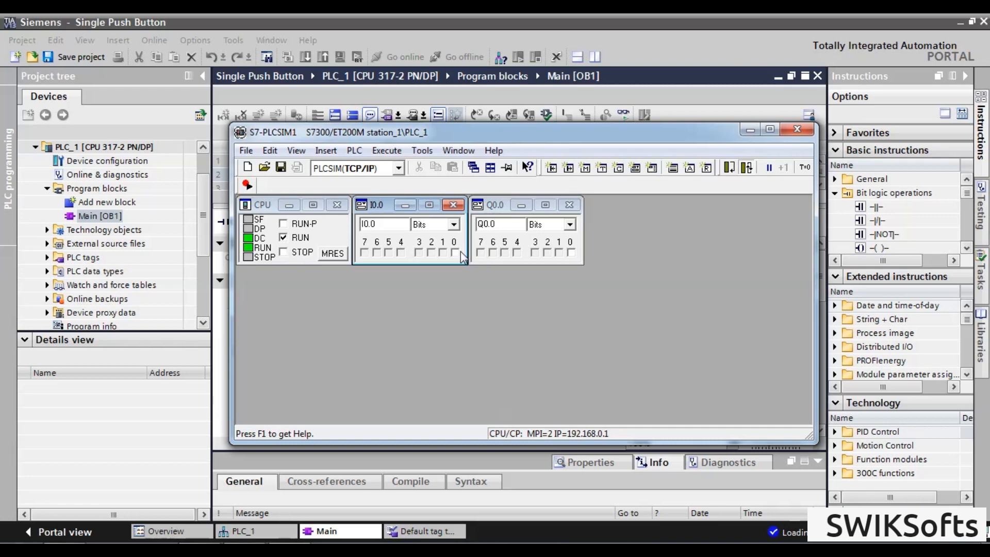